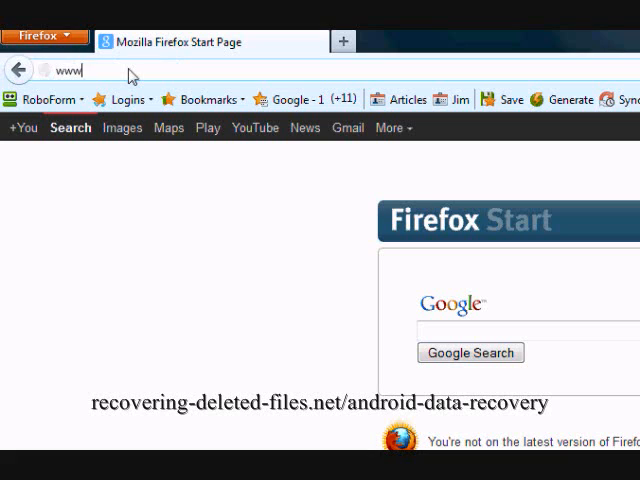
{"action": "type", "text": "recovering-"}
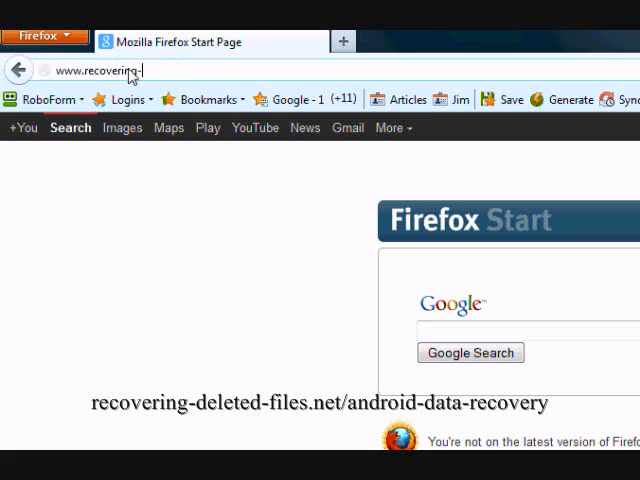
{"action": "type", "text": "-deleted-file"}
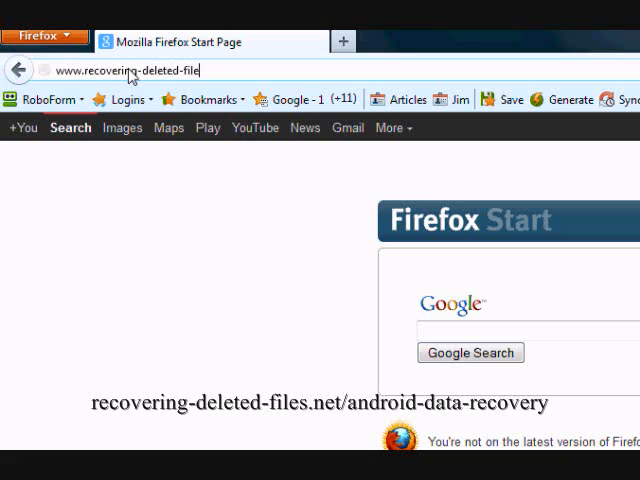
{"action": "type", "text": ".net/a"}
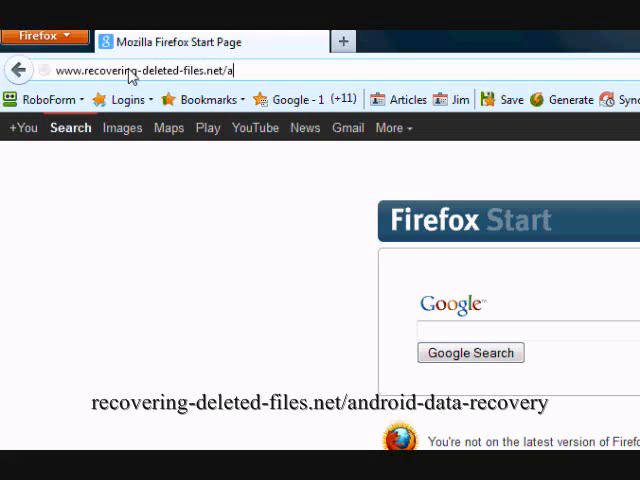
{"action": "type", "text": "ndroid-data"}
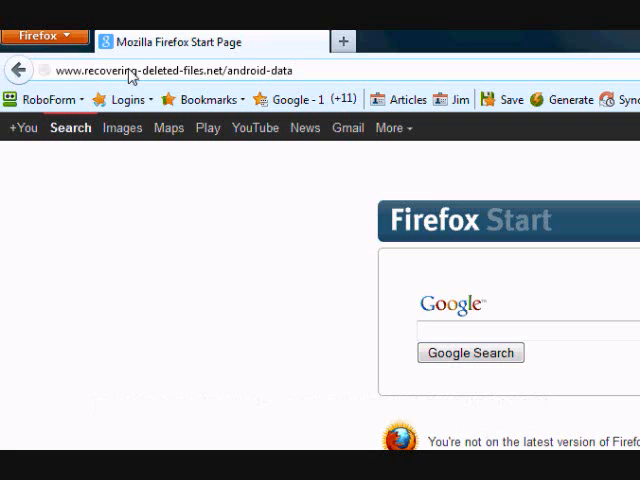
{"action": "type", "text": "-recovery"}
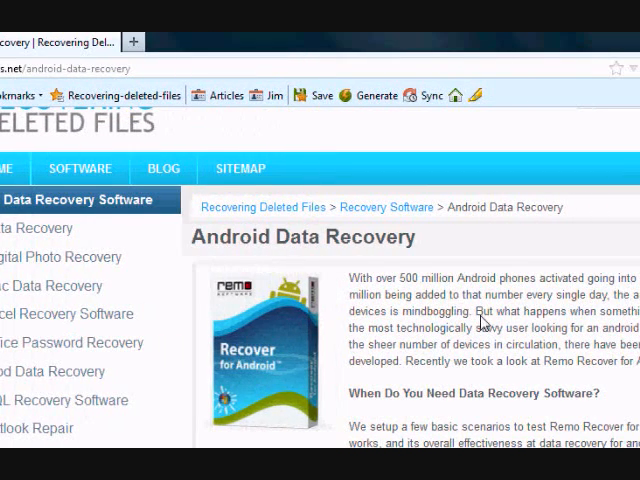
Step: Scroll through the Remo Recover review to the Conclusion and download the software
{"action": "scroll", "scroll_direction": "down", "scroll_amount": 3}
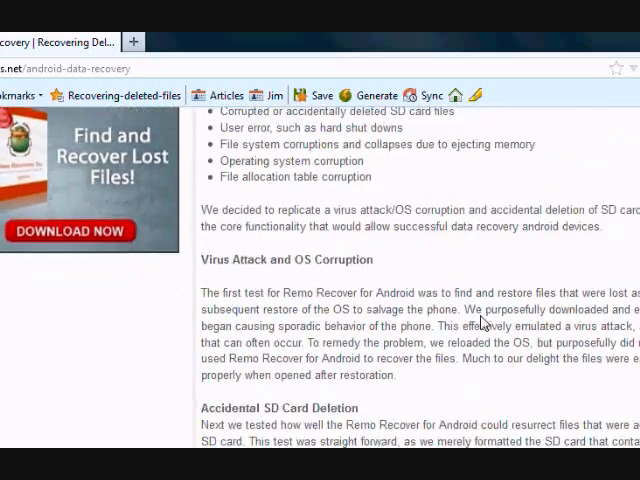
{"action": "scroll", "scroll_direction": "down", "scroll_amount": 3}
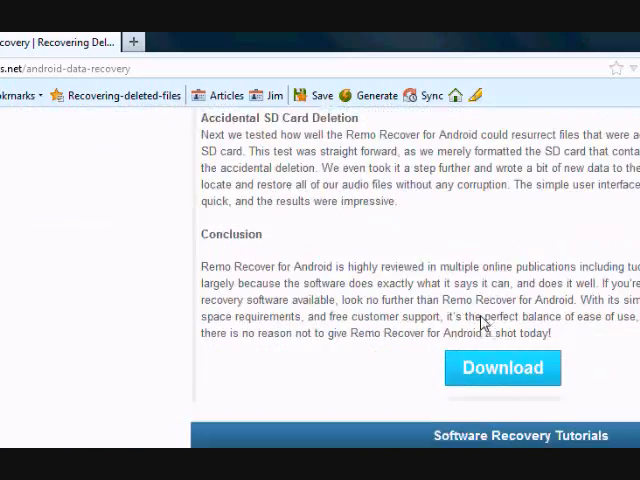
{"action": "scroll", "scroll_direction": "down", "scroll_amount": 3}
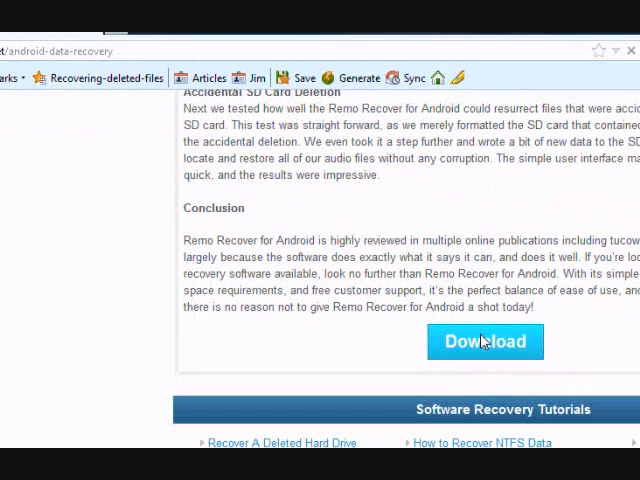
{"action": "left_click", "coordinate": [484, 340]}
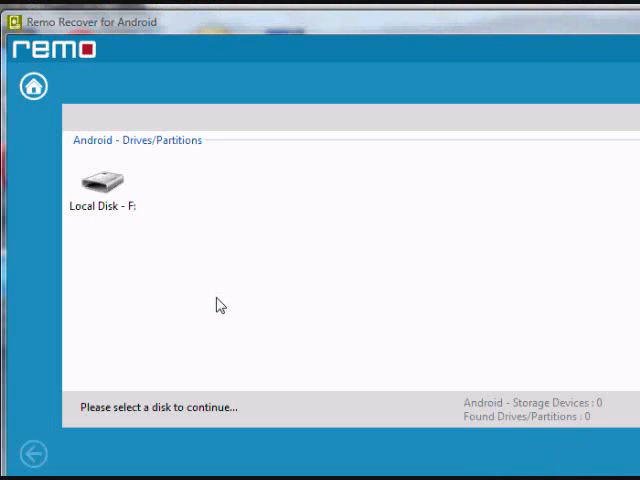
{"action": "mouse_move", "coordinate": [204, 296]}
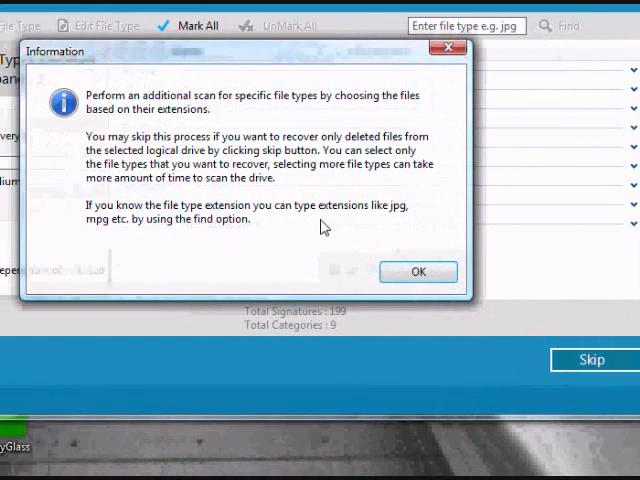
Step: Dismiss the Information note about scanning specific file types for Local Disk F
{"action": "left_click", "coordinate": [418, 272]}
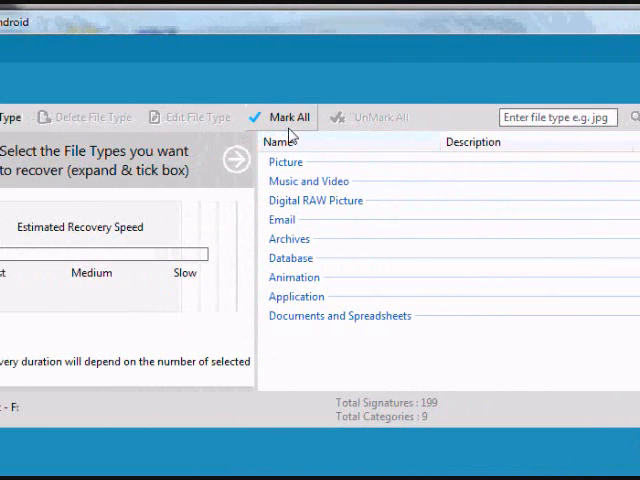
Step: Expand the Picture category and tick .jpeg as the file type to scan for
{"action": "left_click", "coordinate": [288, 116]}
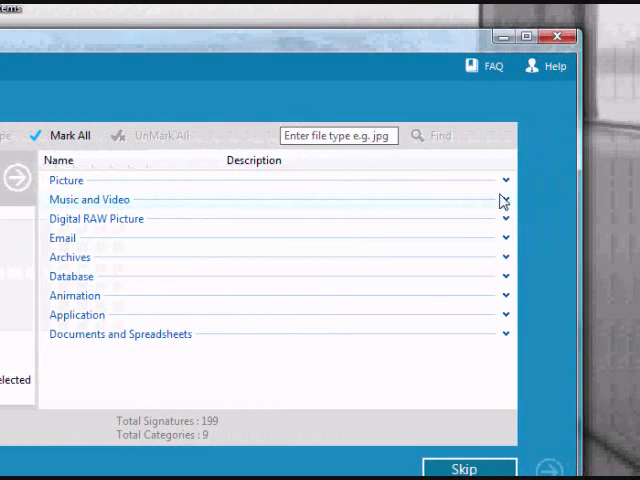
{"action": "left_click", "coordinate": [66, 180]}
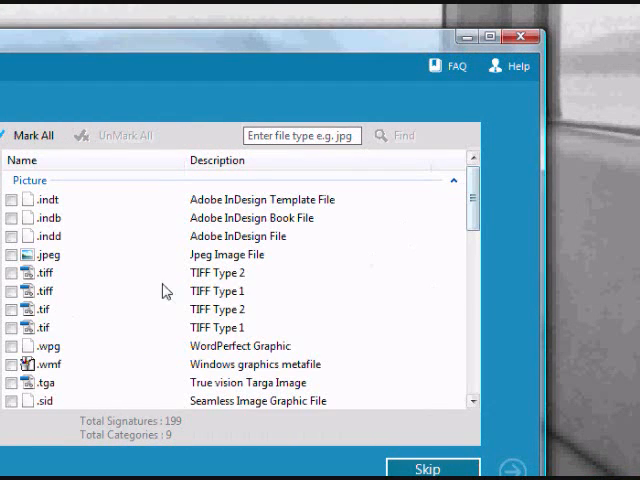
{"action": "scroll", "scroll_direction": "down", "scroll_amount": 3}
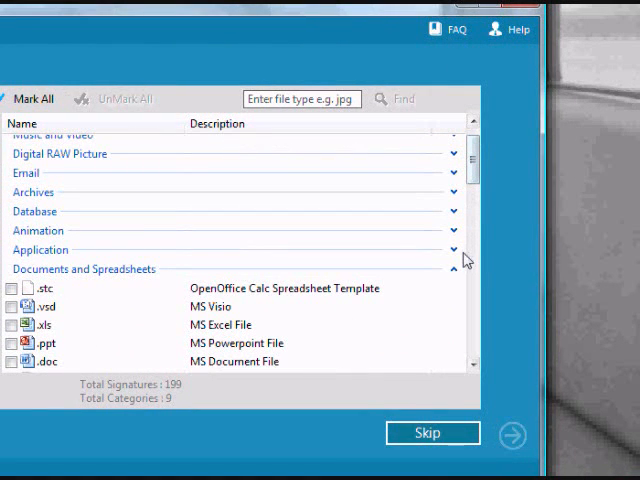
{"action": "left_click", "coordinate": [448, 270]}
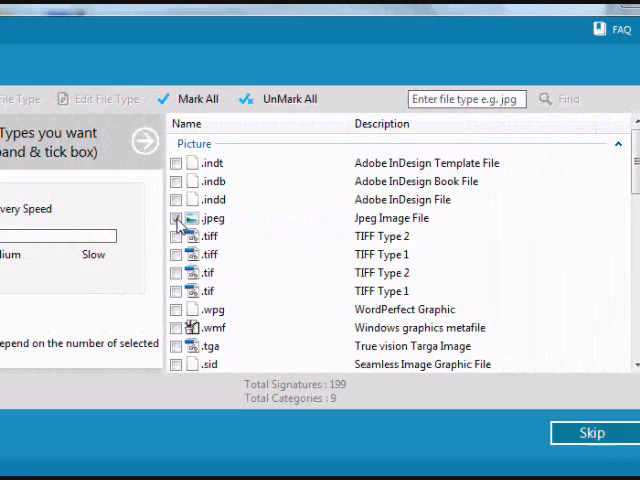
{"action": "left_click", "coordinate": [180, 218]}
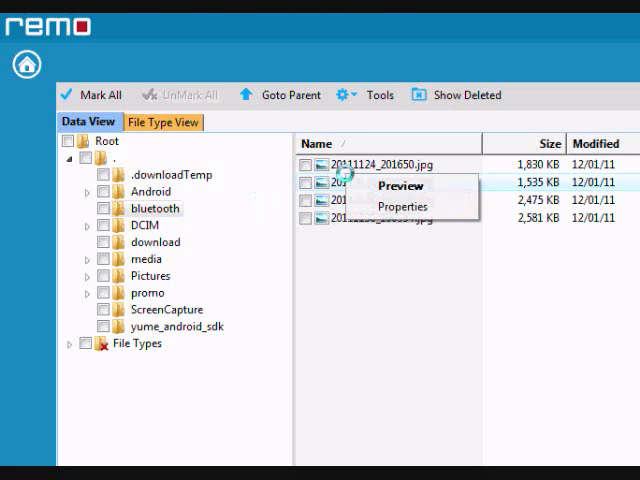
{"action": "mouse_move", "coordinate": [156, 242]}
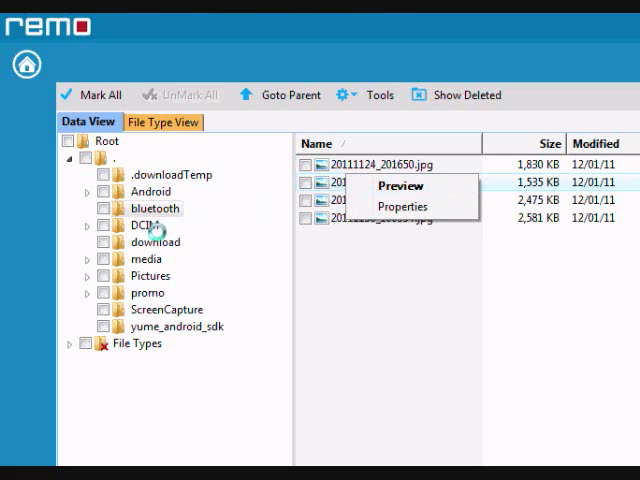
Step: Browse the recovered tree into DCIM and open its Camera folder of jpg photos
{"action": "left_click", "coordinate": [156, 242]}
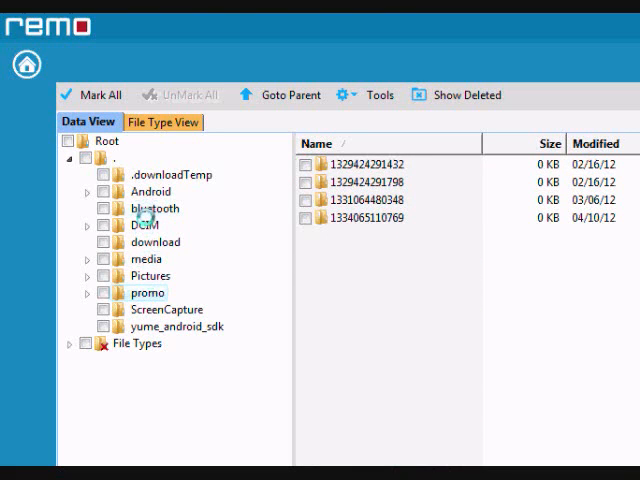
{"action": "left_click", "coordinate": [146, 224]}
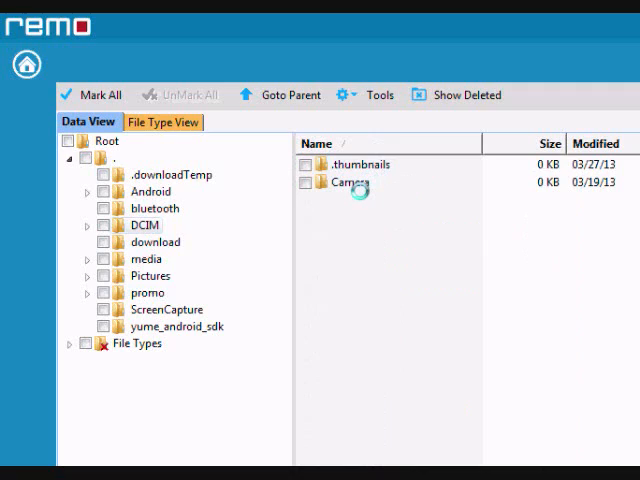
{"action": "double_click", "coordinate": [350, 184]}
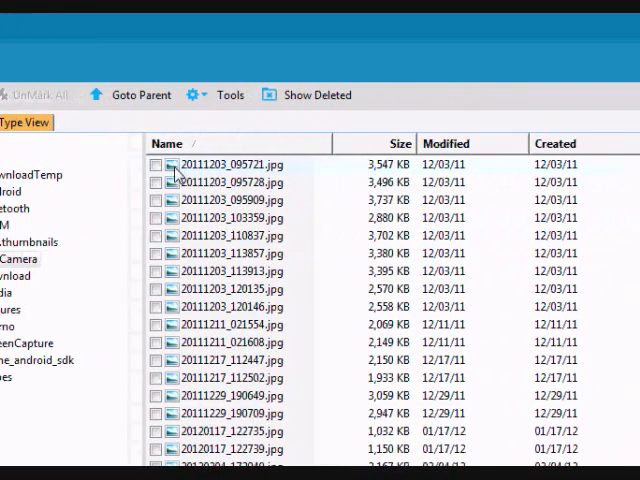
Step: Mark the Camera photo 20111203_095721.jpg for recovery
{"action": "left_click", "coordinate": [156, 164]}
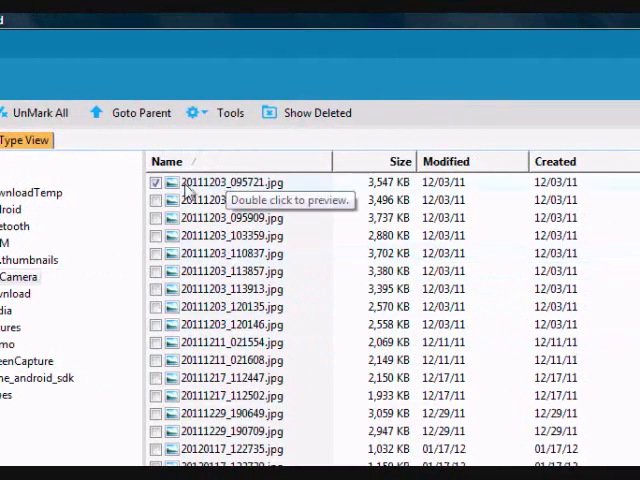
{"action": "mouse_move", "coordinate": [584, 356]}
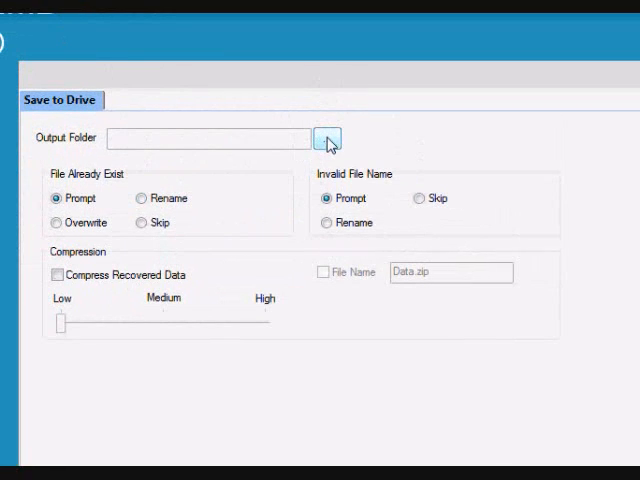
Step: Set the output folder to Recovered Items > Android on the Desktop
{"action": "left_click", "coordinate": [328, 138]}
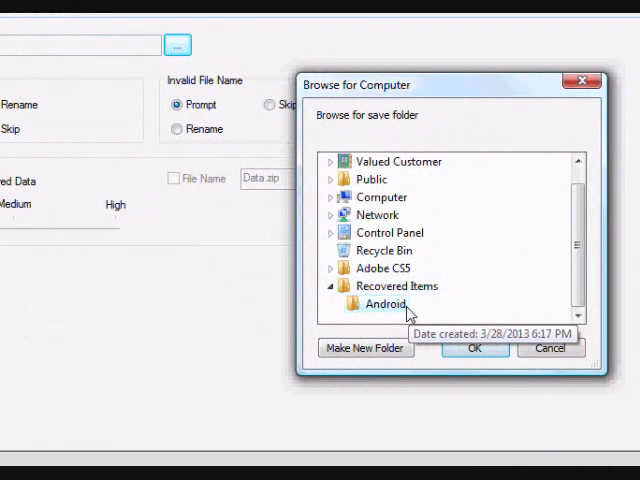
{"action": "left_click", "coordinate": [474, 348]}
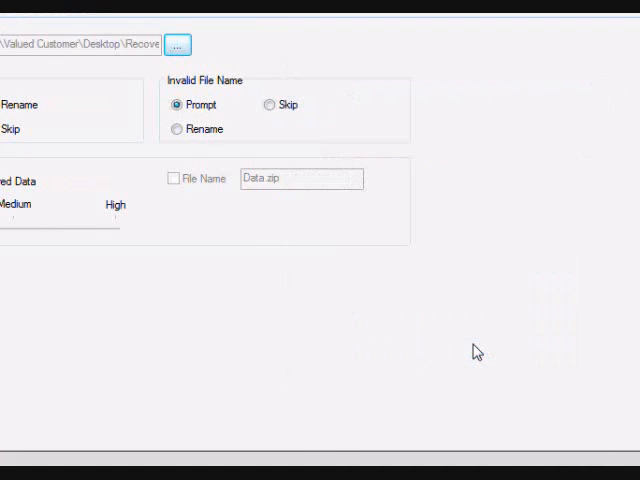